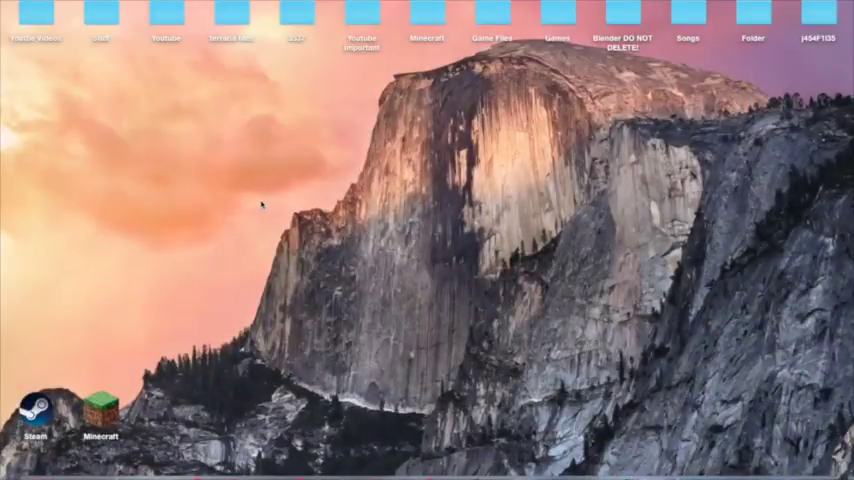
pyautogui.moveTo(224, 152)
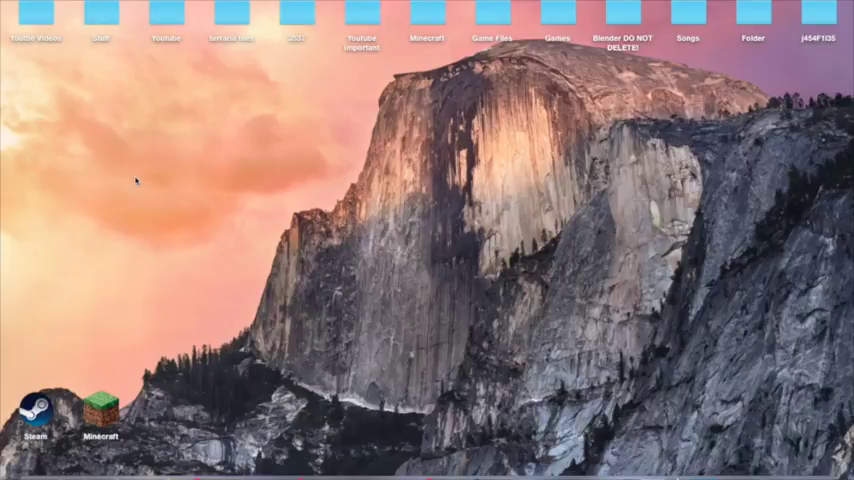
pyautogui.moveTo(138, 224)
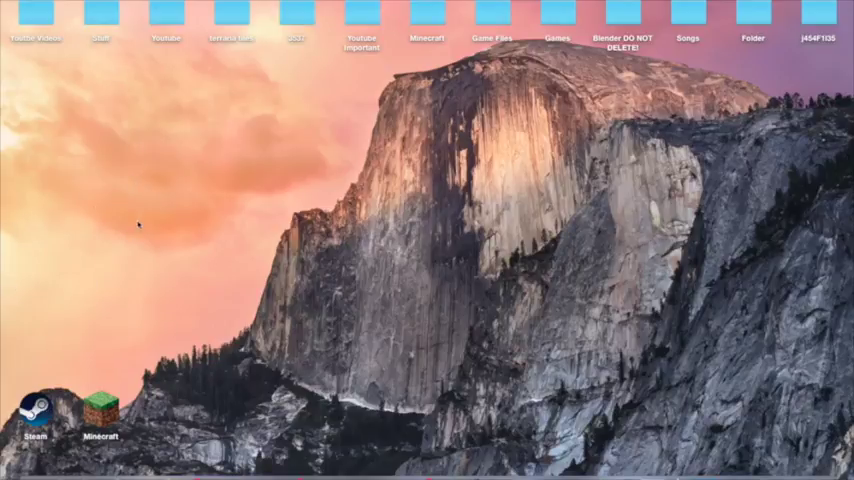
pyautogui.moveTo(63, 392)
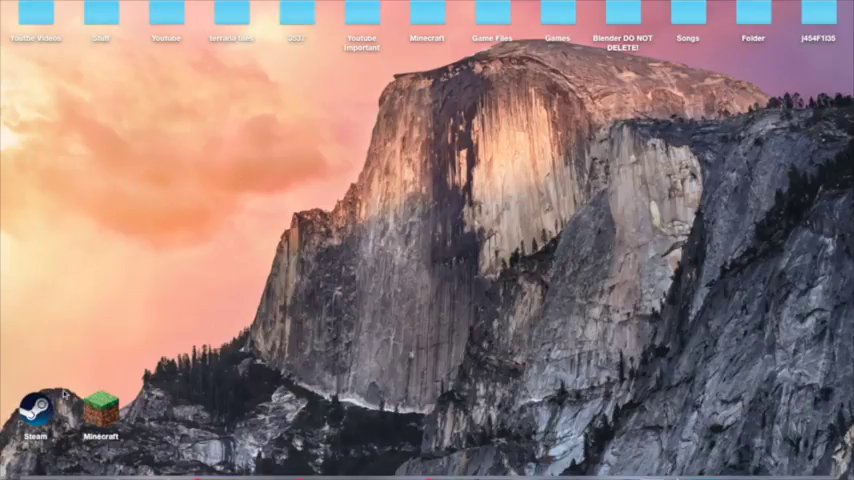
pyautogui.moveTo(285, 163)
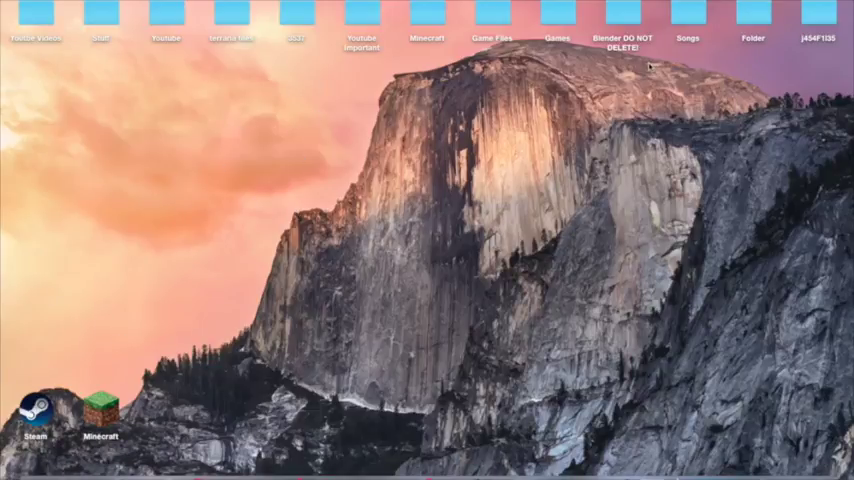
pyautogui.moveTo(190, 170)
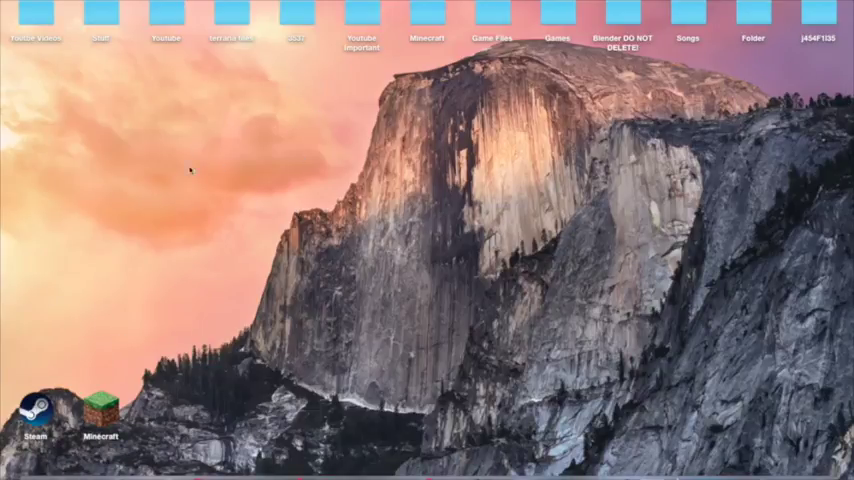
pyautogui.moveTo(322, 213)
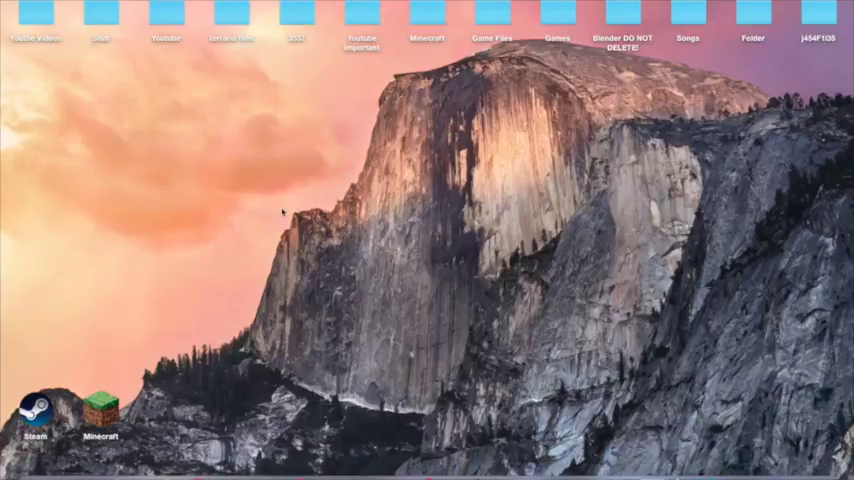
pyautogui.moveTo(297, 183)
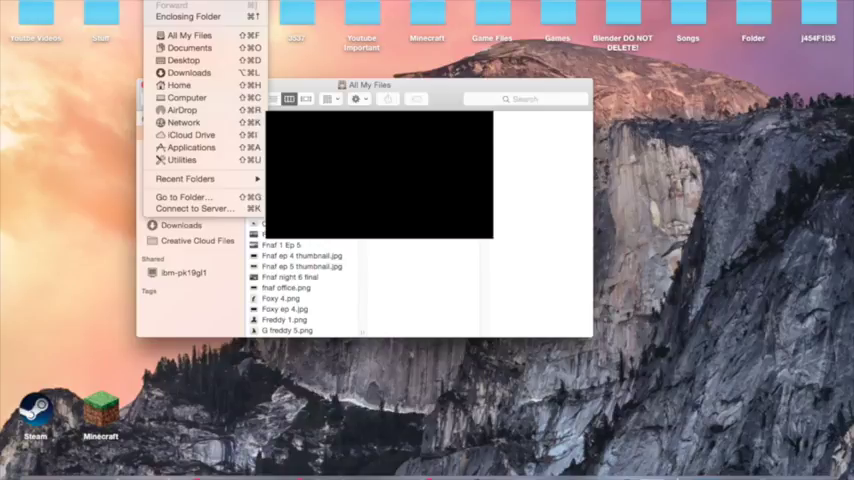
pyautogui.moveTo(200, 17)
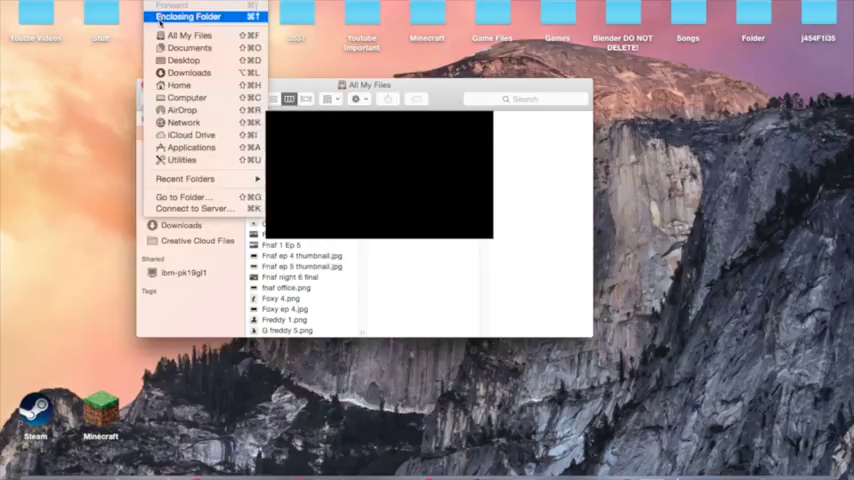
pyautogui.moveTo(190, 35)
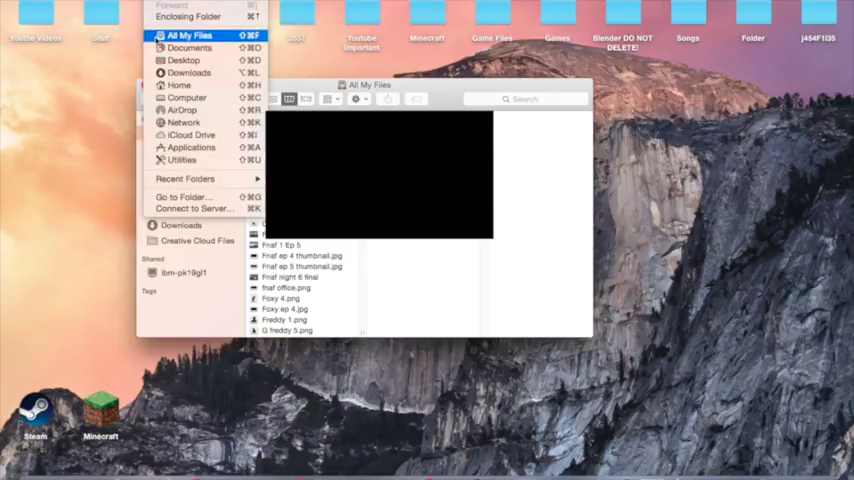
pyautogui.moveTo(190, 72)
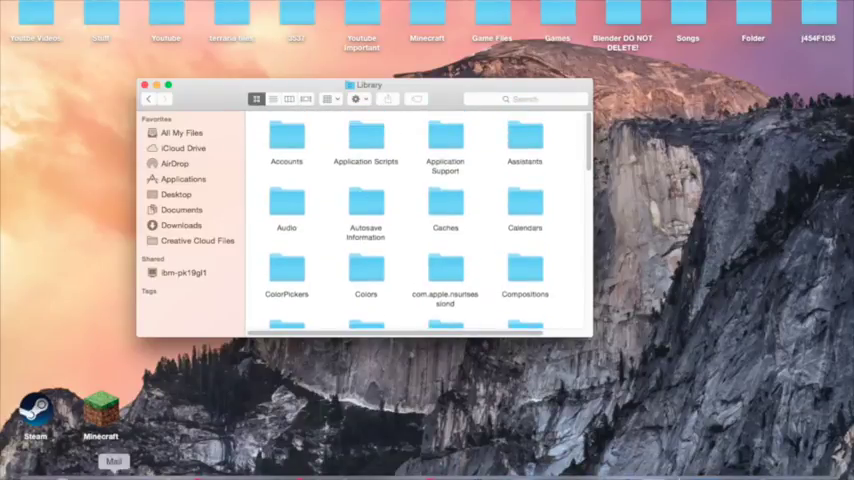
# Open Application Support, then scroll down and open its Terraria folder.
pyautogui.click(289, 99)
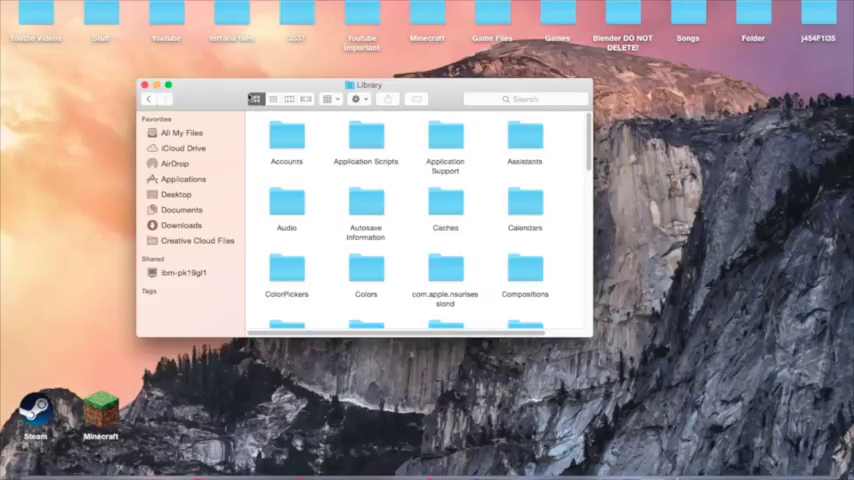
pyautogui.doubleClick(444, 140)
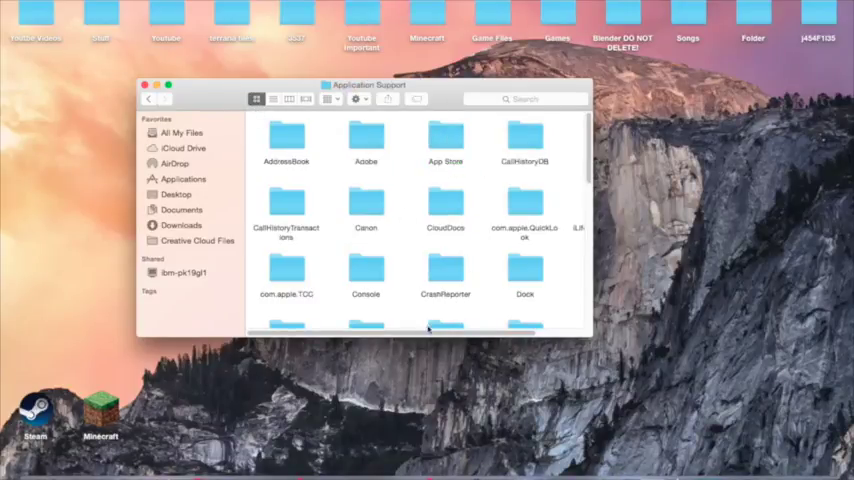
pyautogui.scroll(-3)
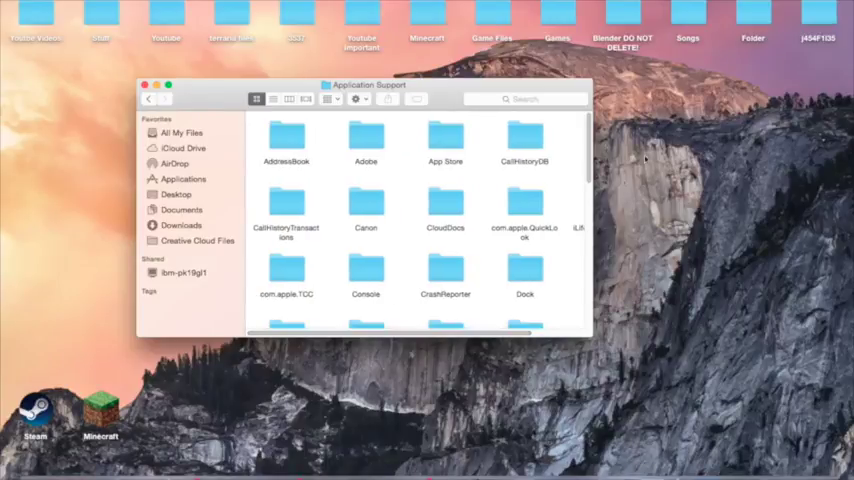
pyautogui.scroll(-3)
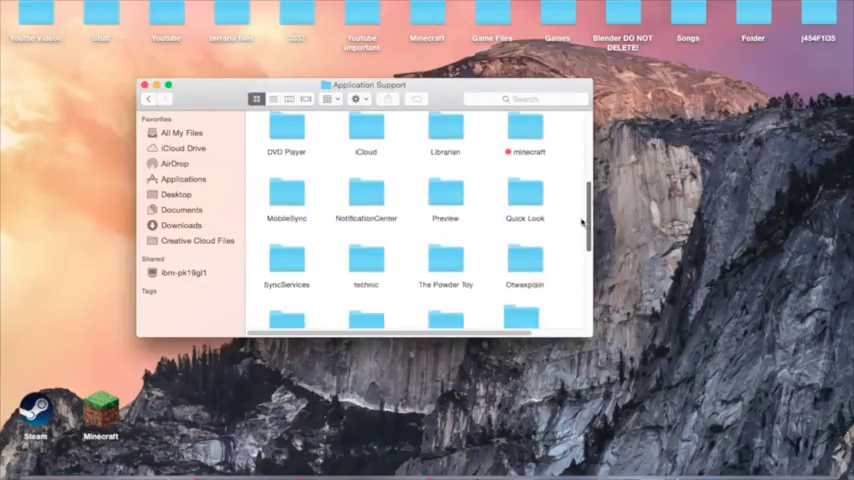
pyautogui.scroll(-3)
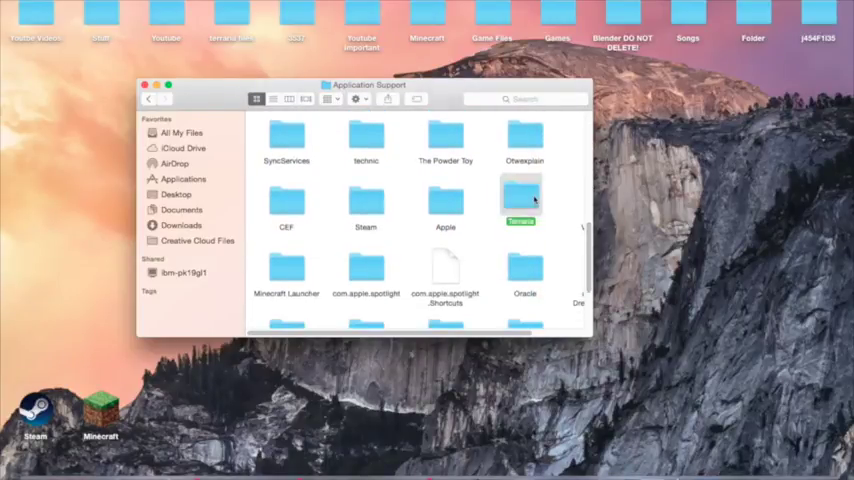
pyautogui.doubleClick(521, 198)
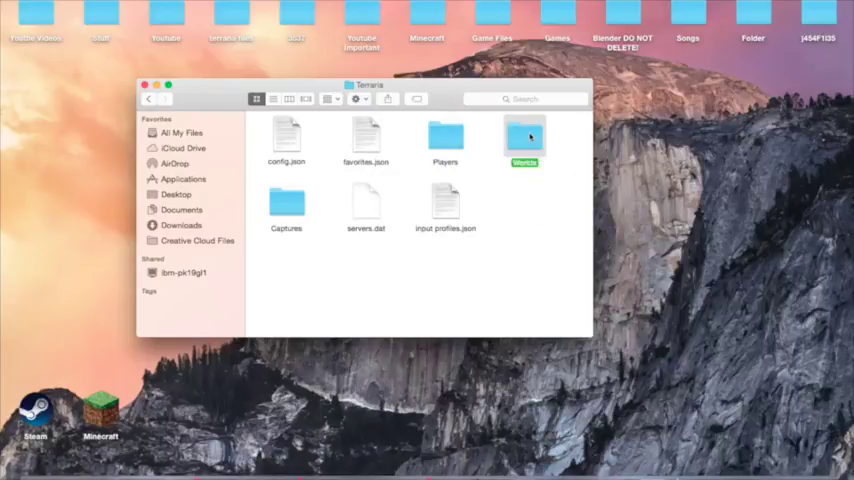
# Open Worlds and browse its .wld files, go back, then reopen Worlds.
pyautogui.doubleClick(525, 140)
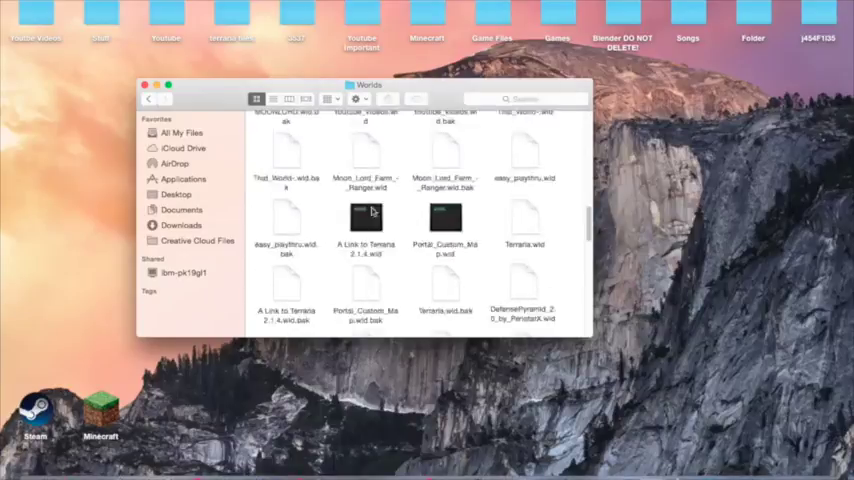
pyautogui.scroll(3)
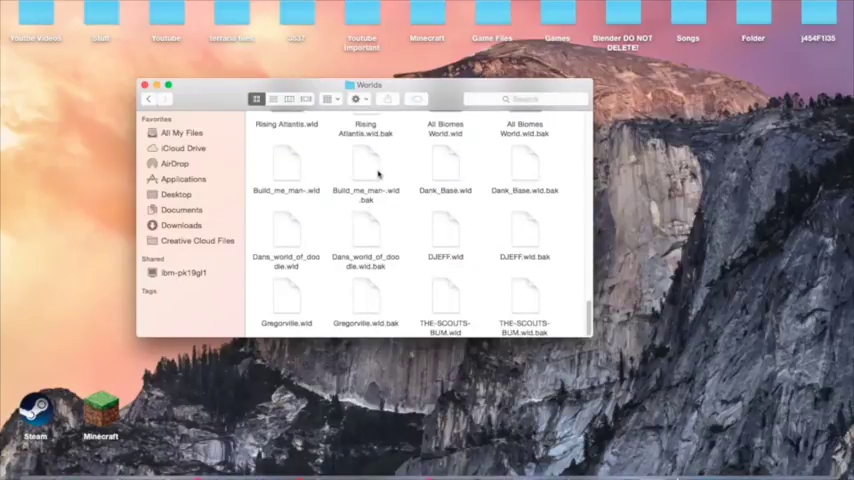
pyautogui.moveTo(510, 107)
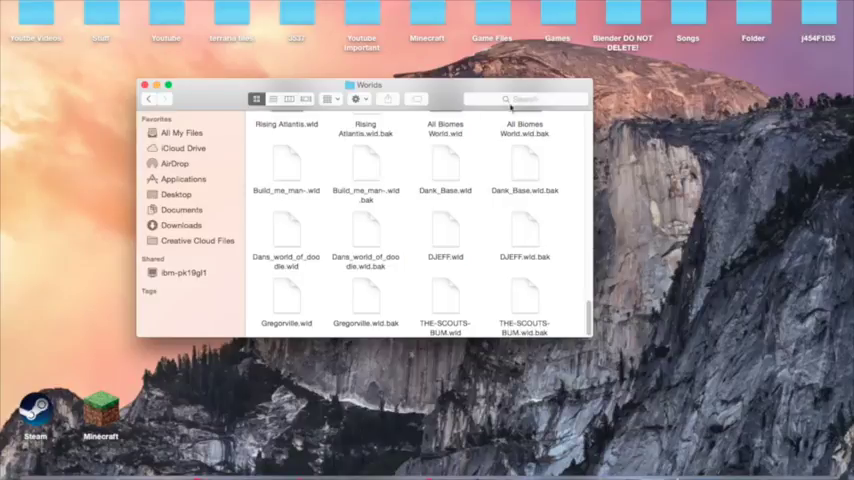
pyautogui.scroll(-3)
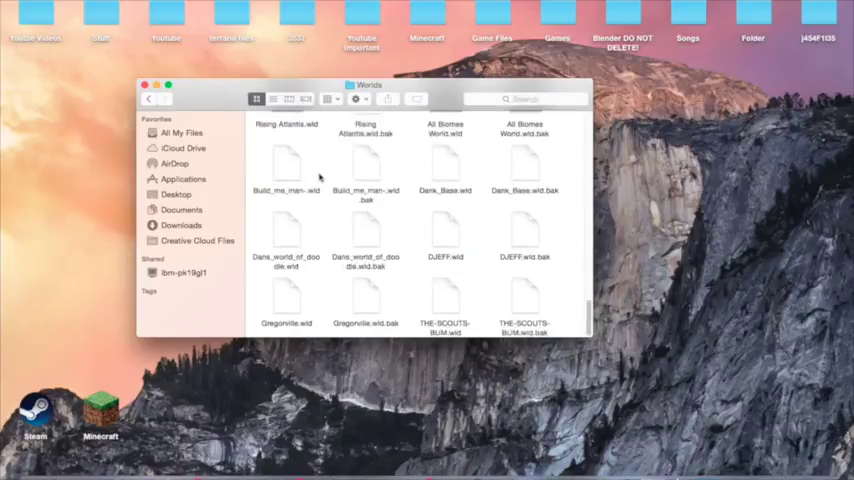
pyautogui.click(148, 98)
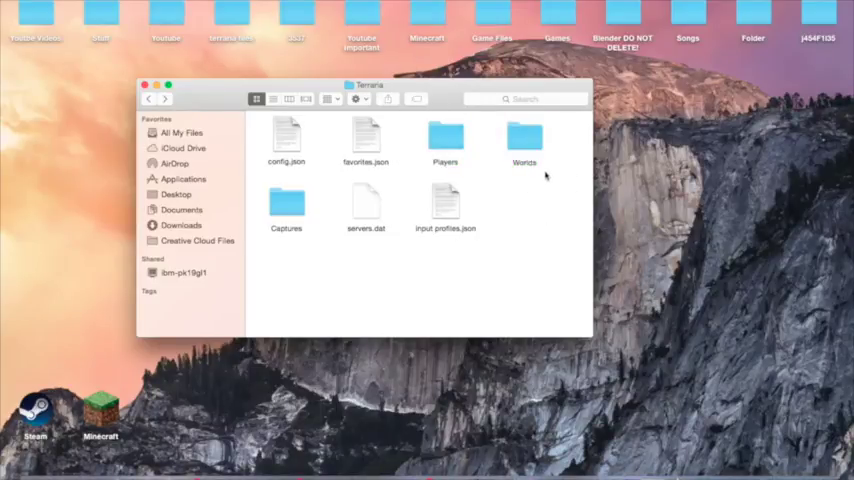
pyautogui.doubleClick(525, 140)
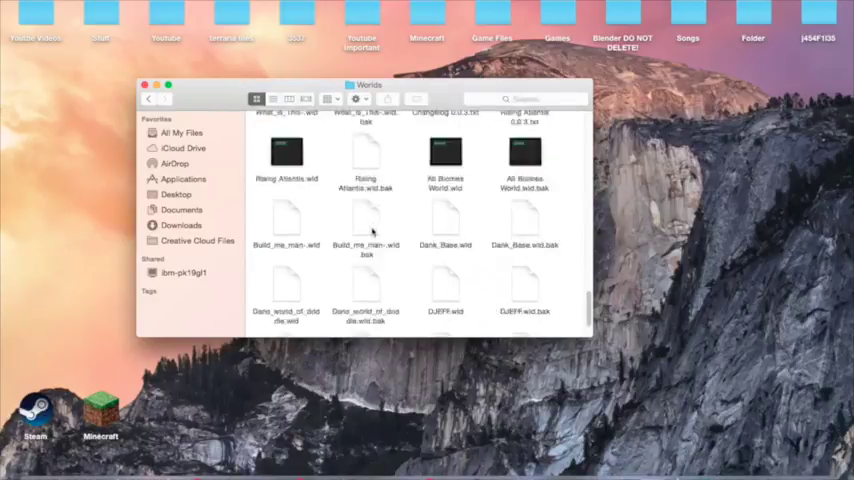
pyautogui.scroll(-3)
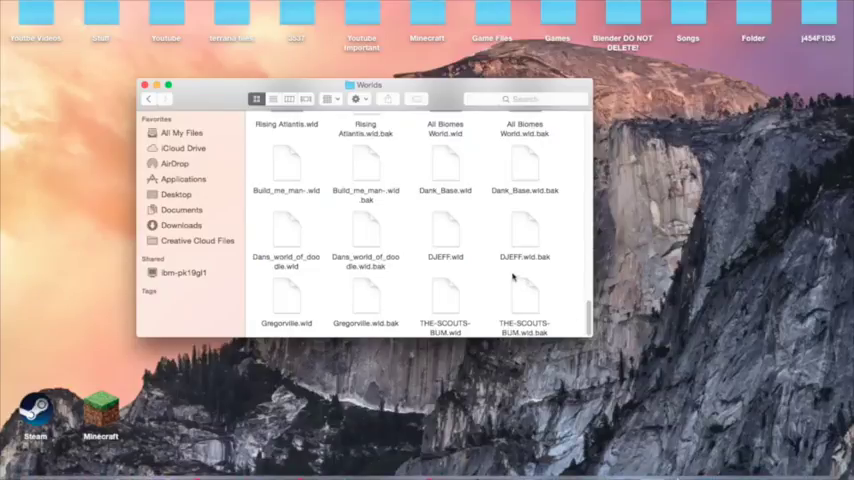
pyautogui.moveTo(450, 207)
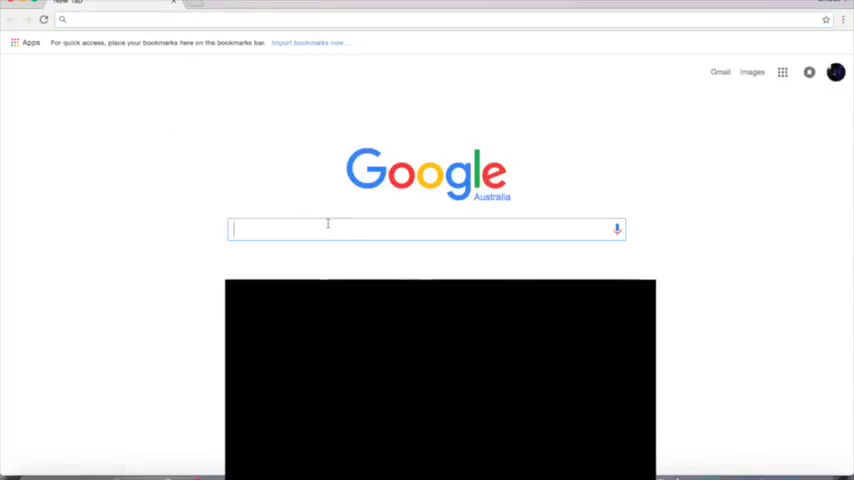
# Search Google for 'curse' and follow the 'Curse - Fast and Free Communication for Gamers' result.
pyautogui.write('curse')
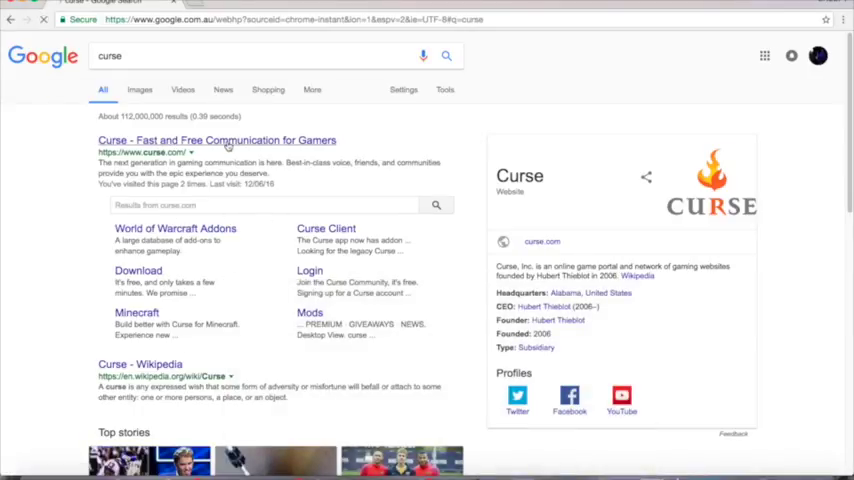
pyautogui.click(217, 140)
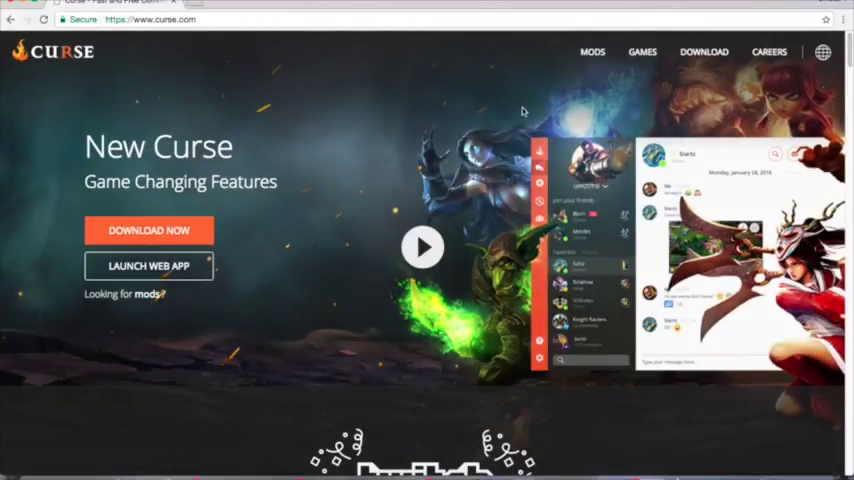
# Go to the Curse MODS site and scroll the games grid to the Terraria tile.
pyautogui.click(642, 52)
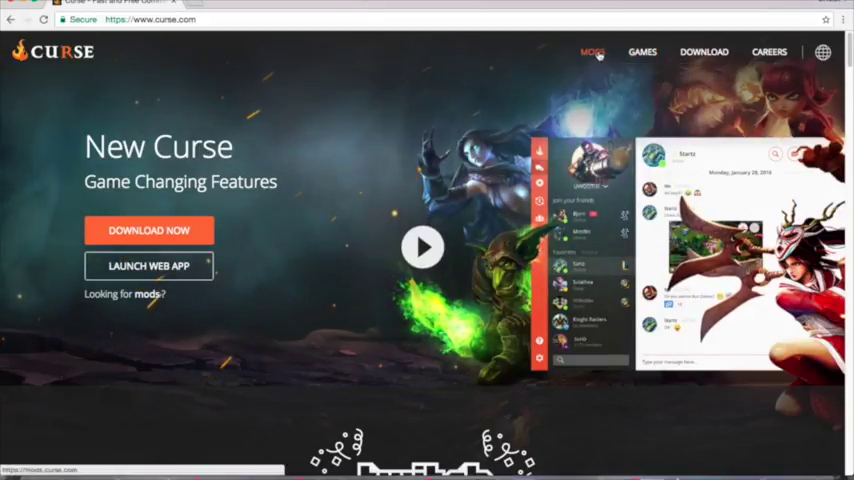
pyautogui.click(641, 52)
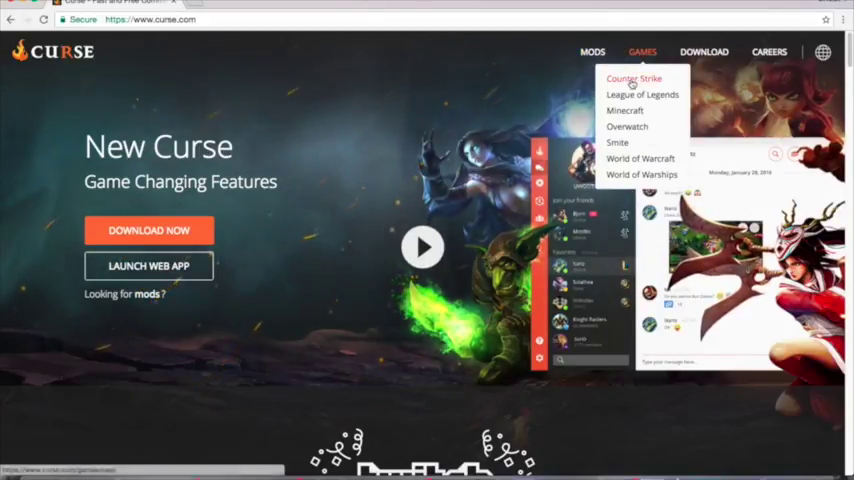
pyautogui.click(592, 52)
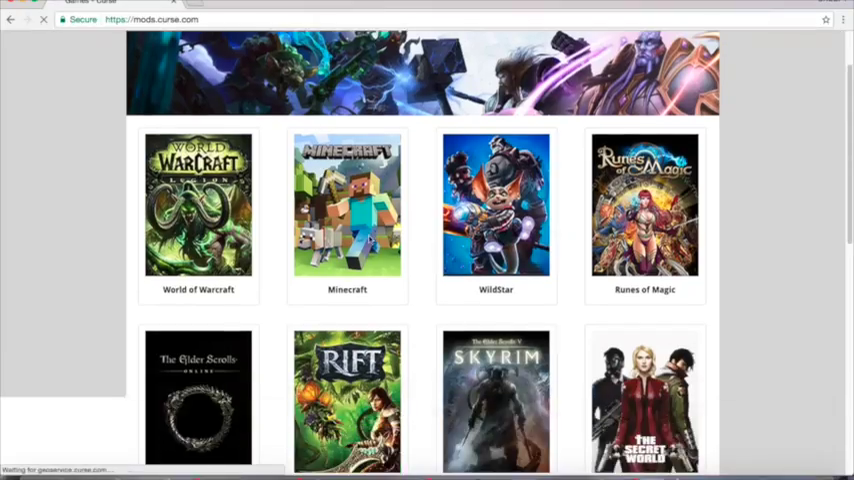
pyautogui.scroll(-3)
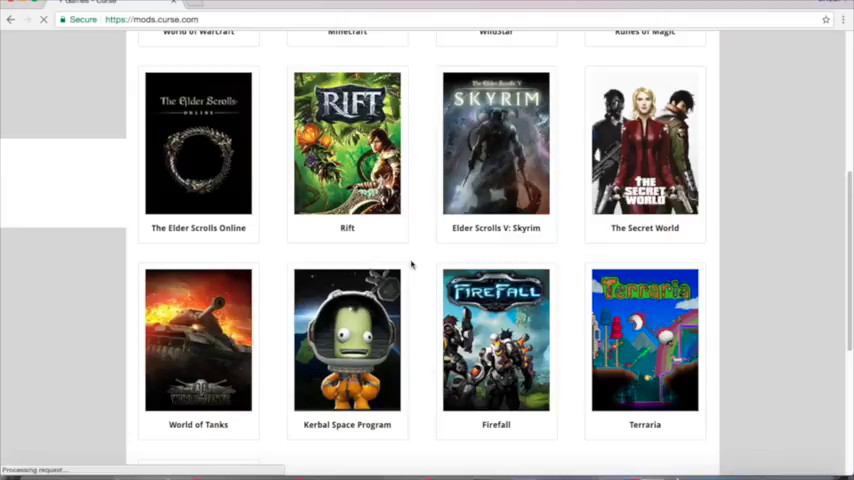
pyautogui.scroll(-3)
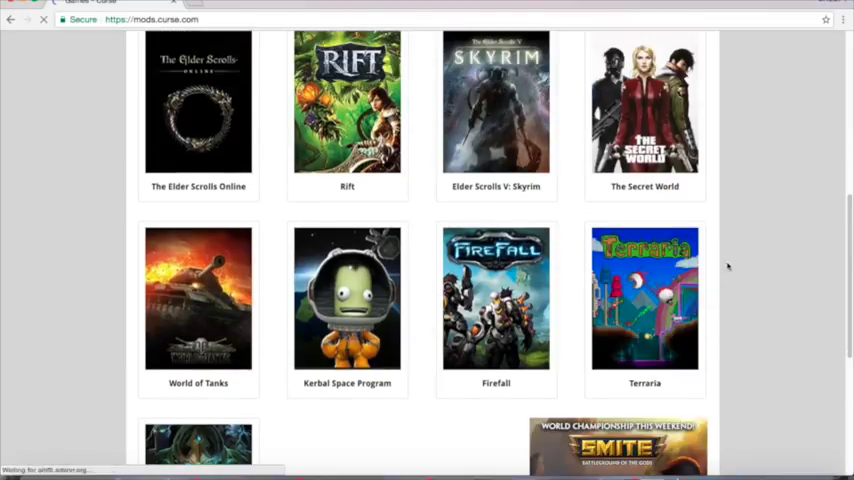
pyautogui.scroll(-3)
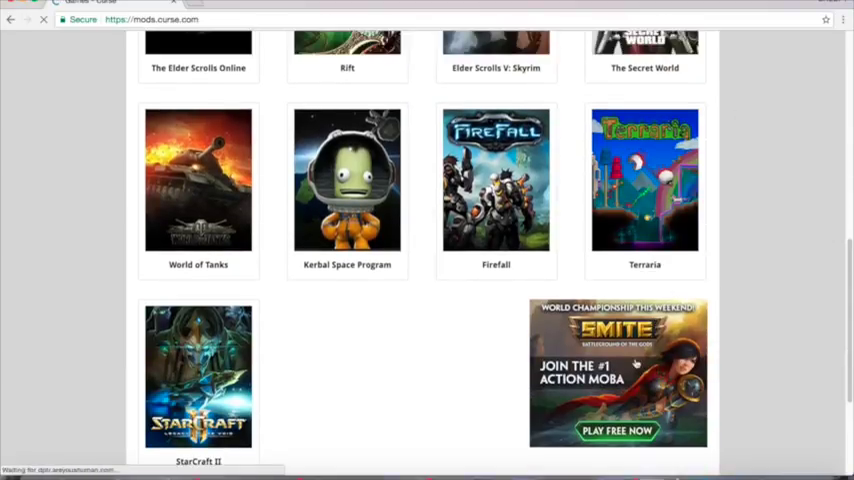
pyautogui.scroll(3)
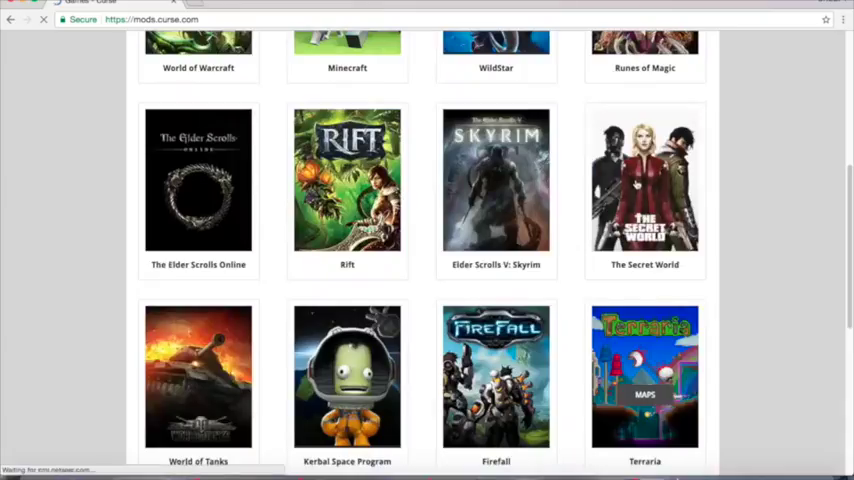
# Open Terraria's MAPS listing and select 'ssj5 all item map 1.3'.
pyautogui.click(645, 377)
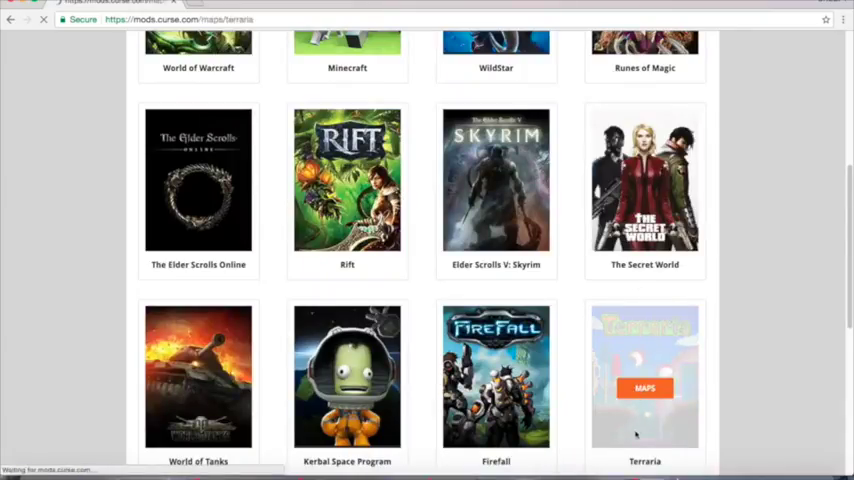
pyautogui.click(645, 388)
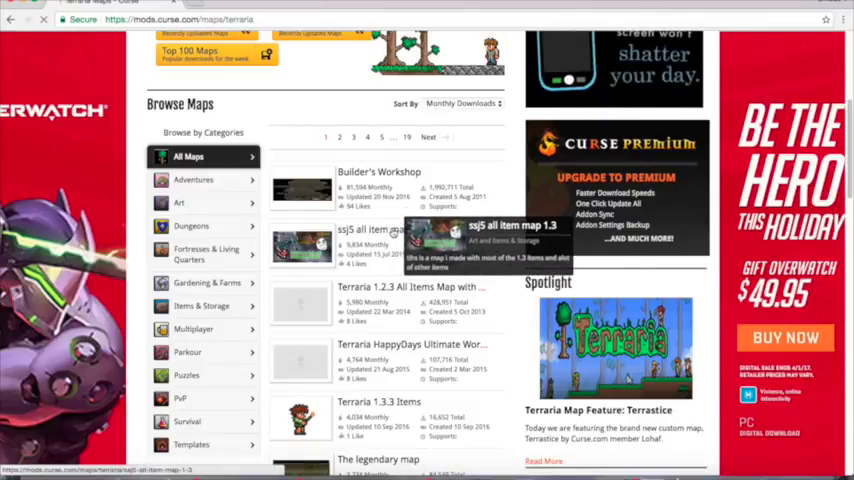
pyautogui.click(370, 230)
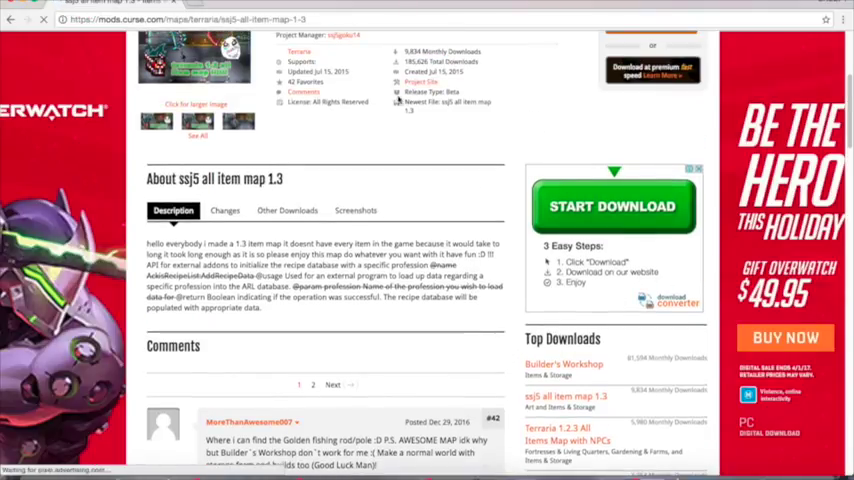
# Scroll to the top and hit Download Now for 'ssj5 all item map 1.3'.
pyautogui.scroll(3)
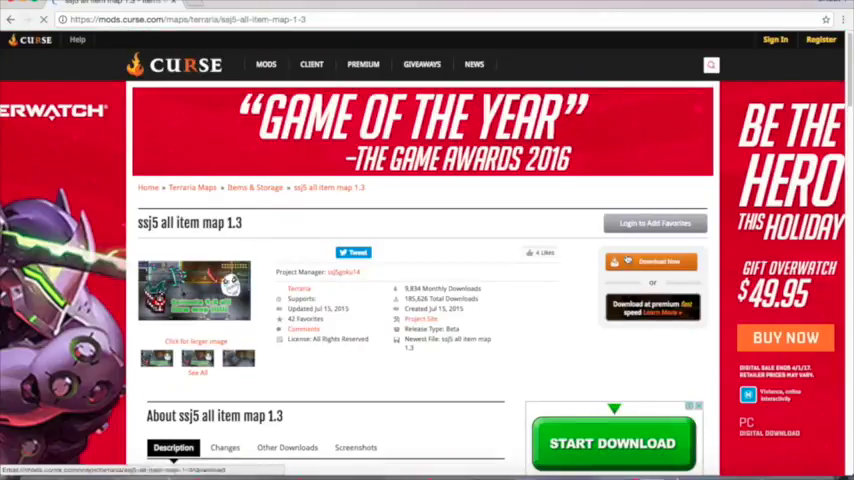
pyautogui.click(651, 261)
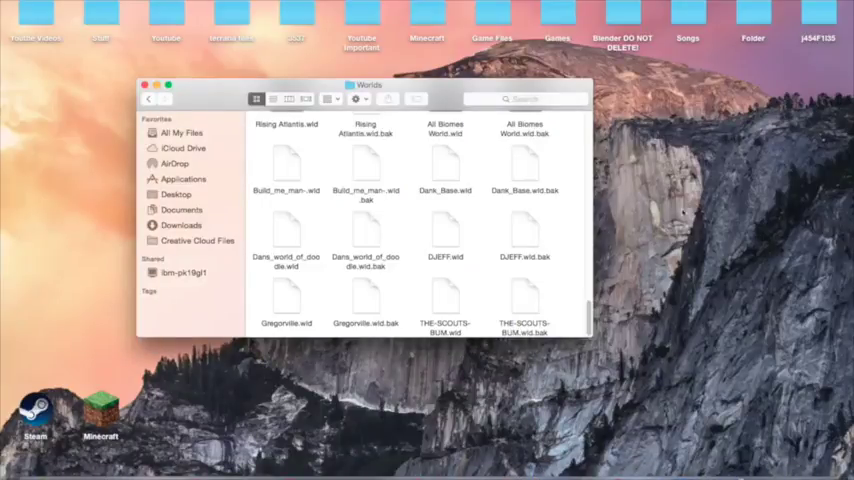
# Right-click the desktop to start making the 'Terariaa stoof' folder.
pyautogui.rightClick(700, 145)
pyautogui.write('Terariaa stoof')
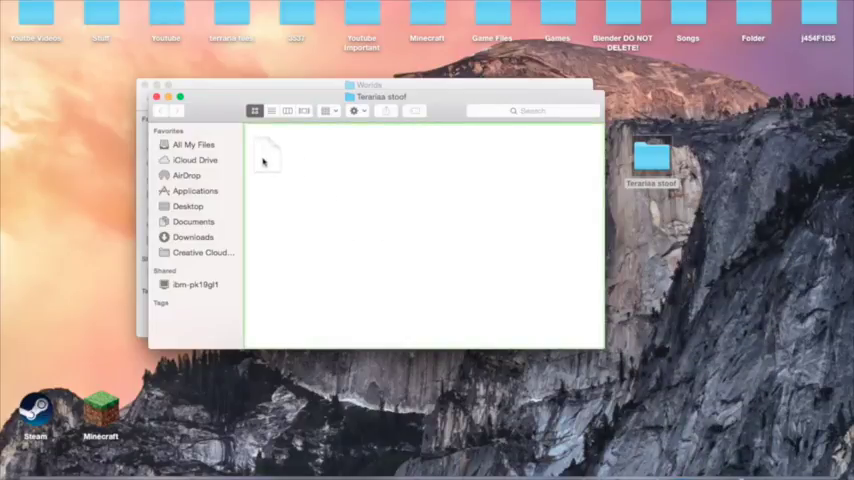
# Extract the downloaded map into 'Terariaa stoof' and select easy_playthru.wld.
pyautogui.click(195, 160)
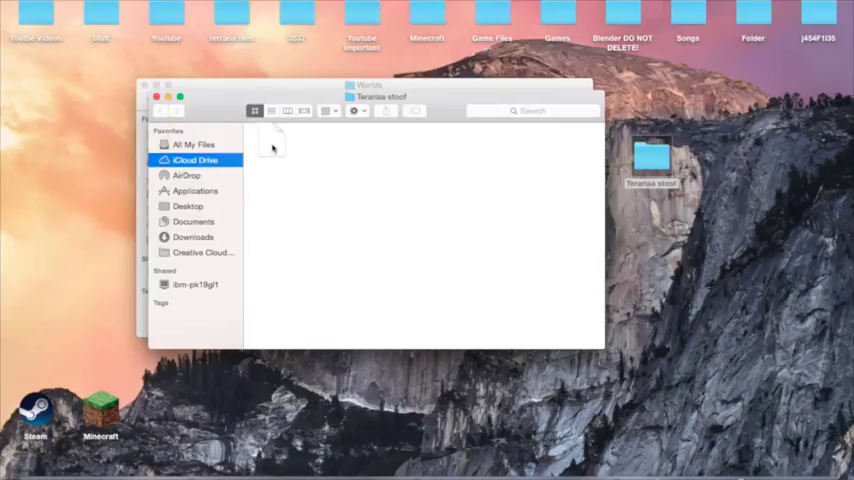
pyautogui.moveTo(307, 171)
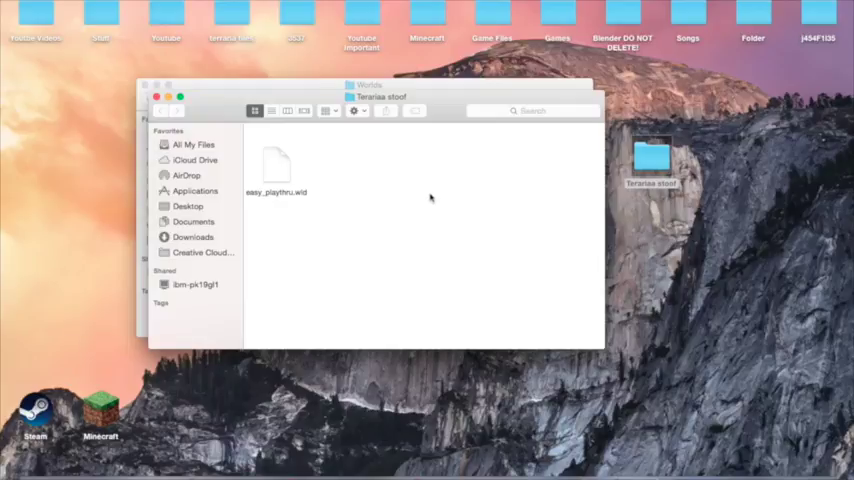
pyautogui.click(276, 165)
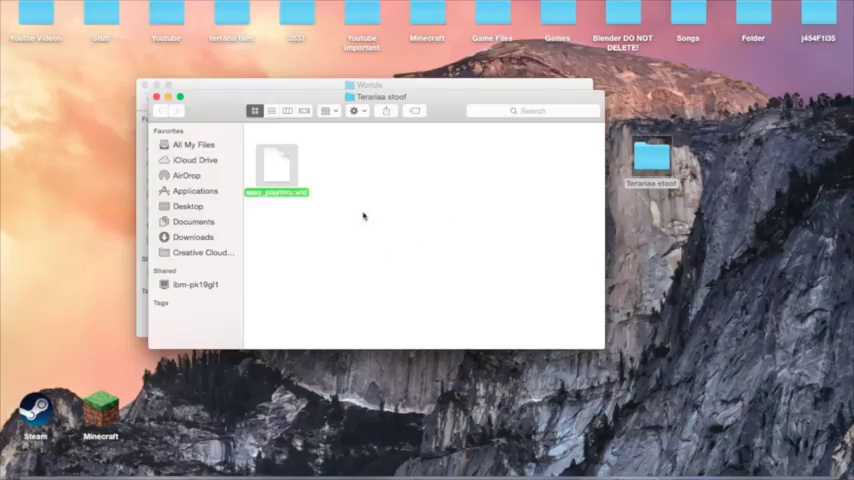
pyautogui.moveTo(366, 218)
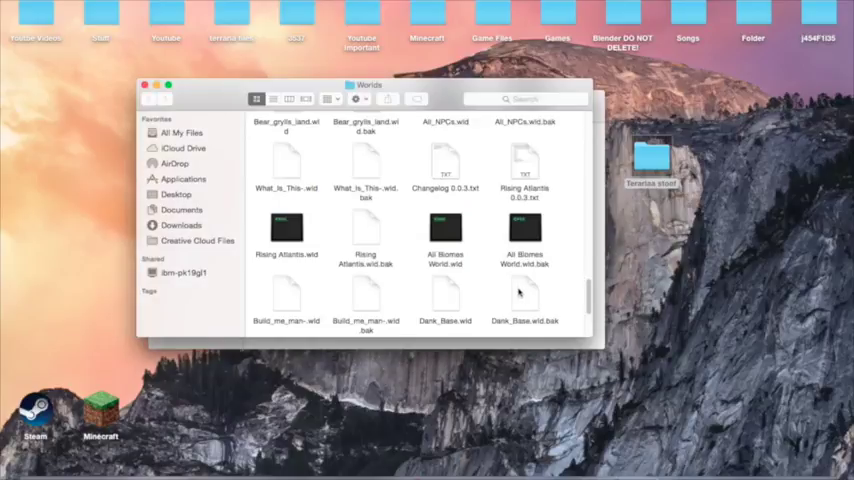
# Move easy_playthru.wld into Worlds, replacing the existing file of the same name.
pyautogui.press('cmd+a')
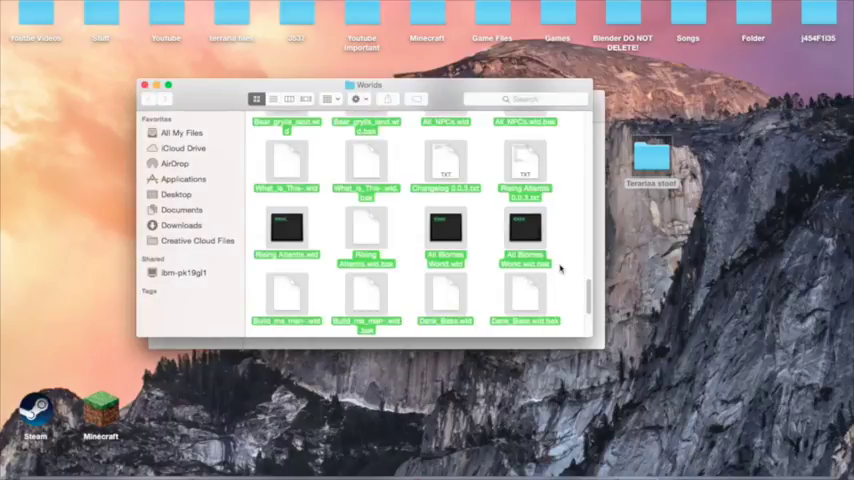
pyautogui.scroll(-3)
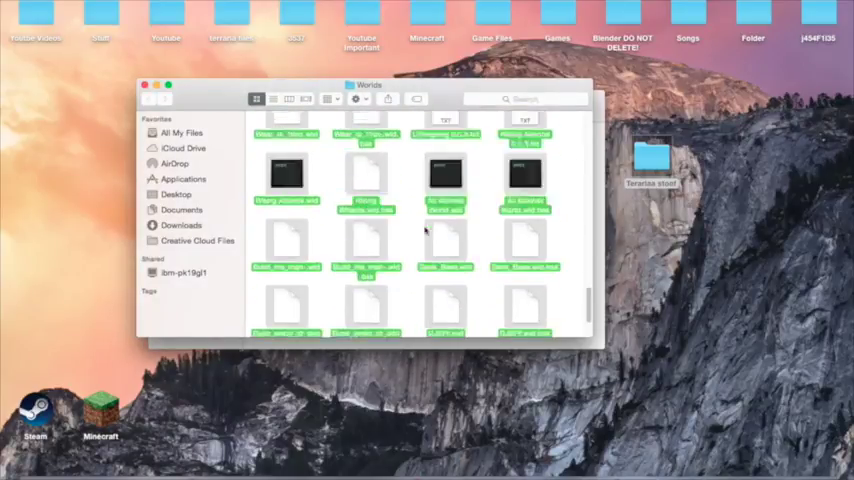
pyautogui.scroll(-3)
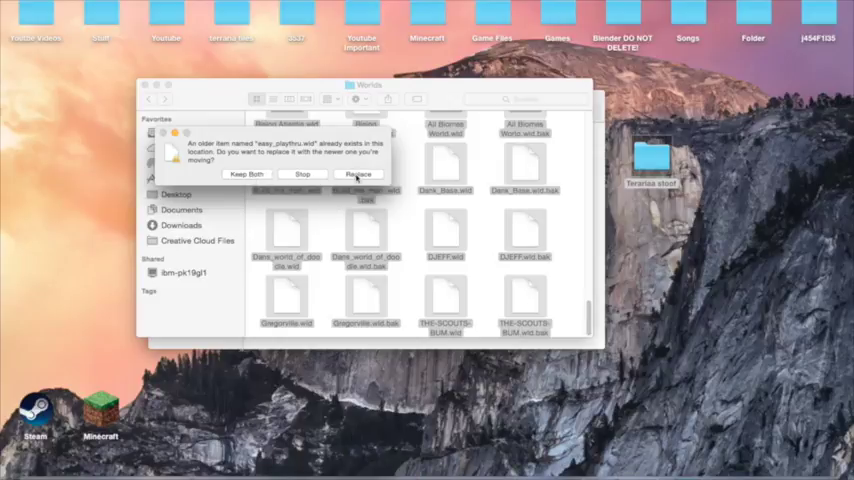
pyautogui.click(358, 174)
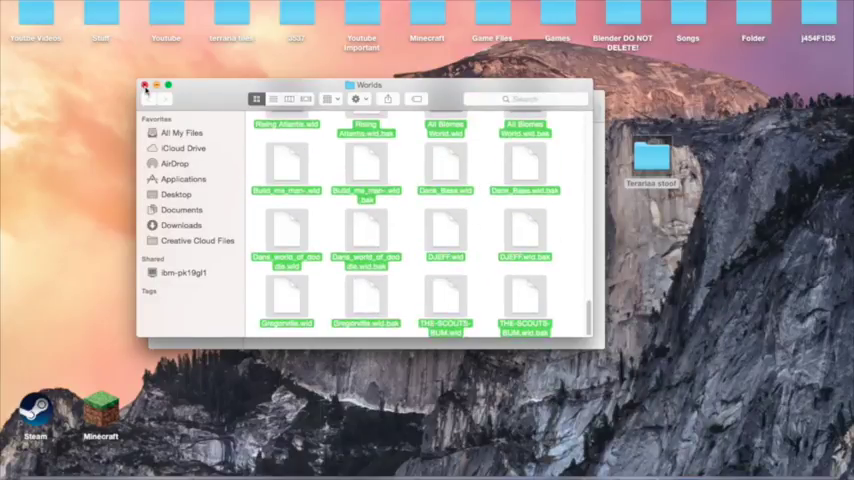
# Close the Worlds Finder window and dismiss Steam's Self Updater notice.
pyautogui.click(145, 86)
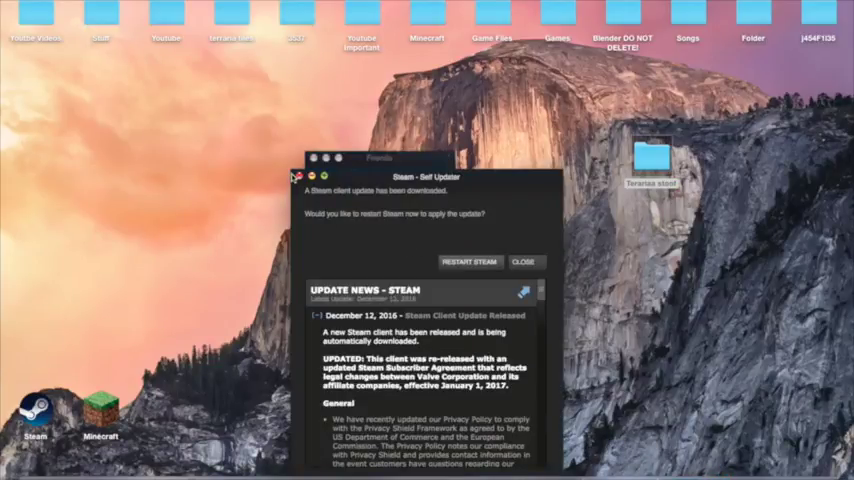
pyautogui.click(524, 261)
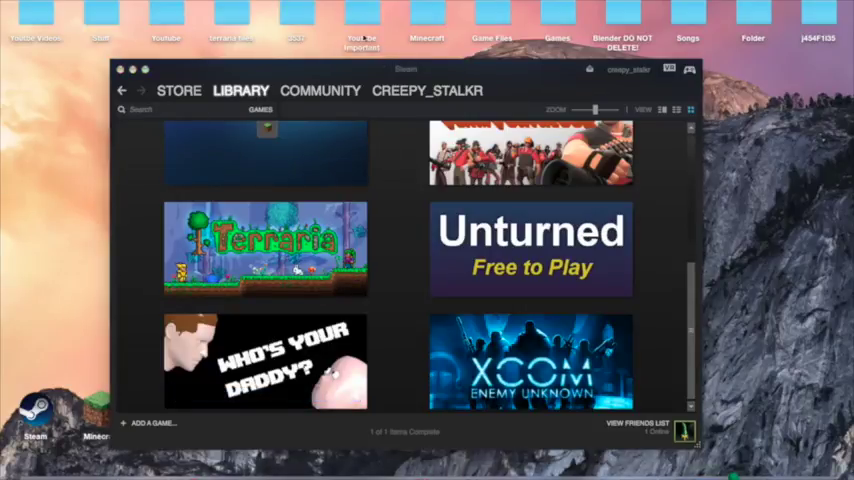
pyautogui.doubleClick(266, 248)
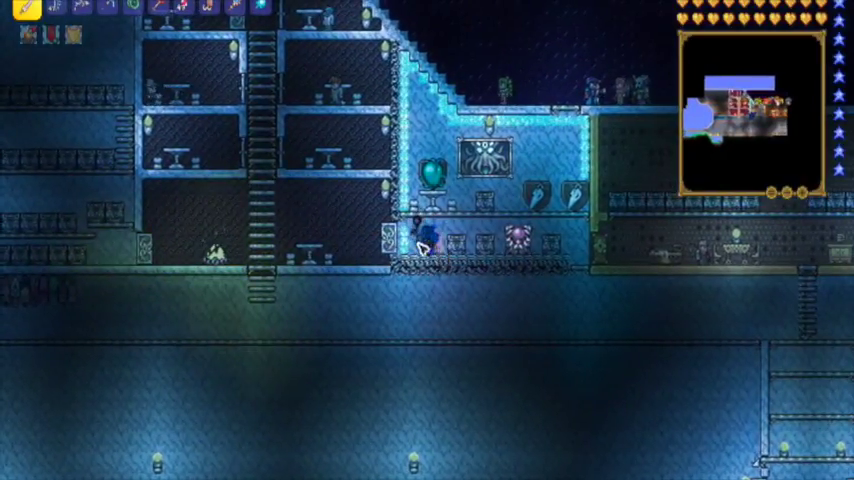
# Open the Marble Chest in easy_playthru, revealing a Moon Lord Mask among its contents.
pyautogui.click(428, 235)
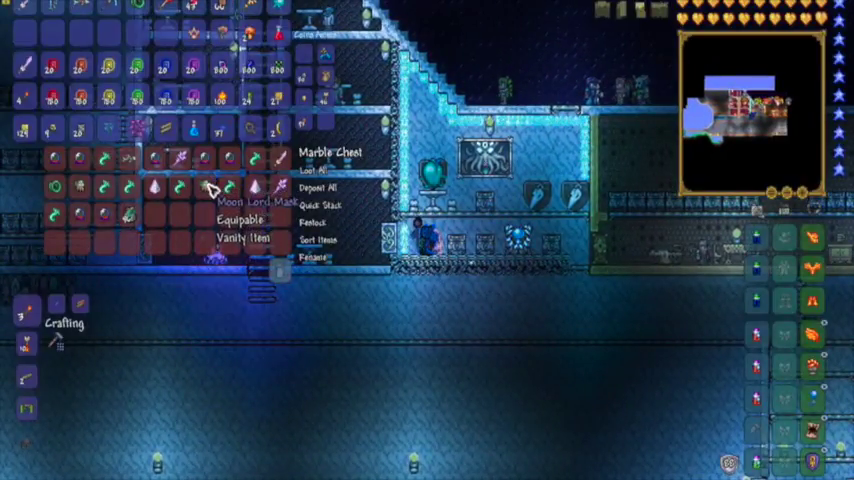